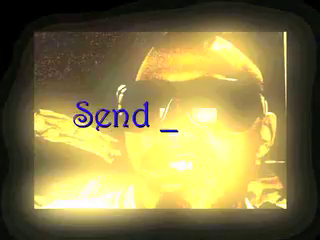
pyautogui.write('A Text')
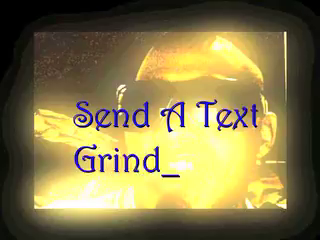
pyautogui.write('Guppy')
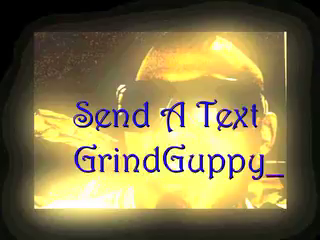